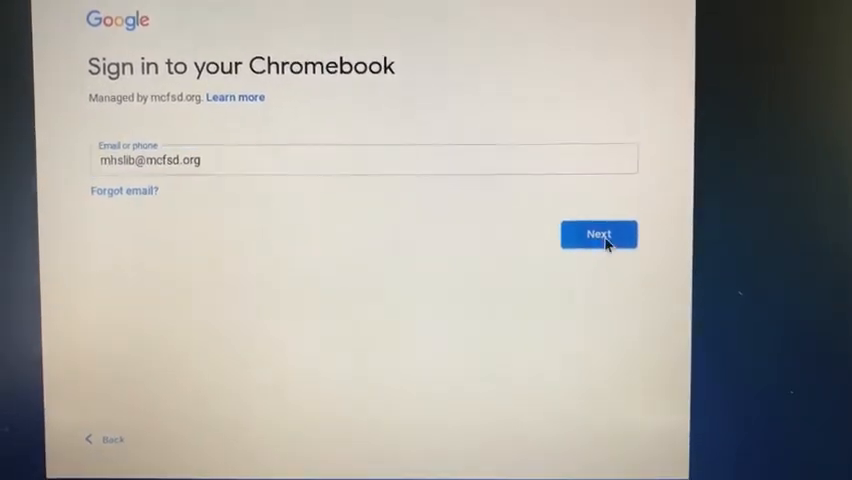
# Sign in to the Chromebook with the school account email and password.
pyautogui.click(598, 232)
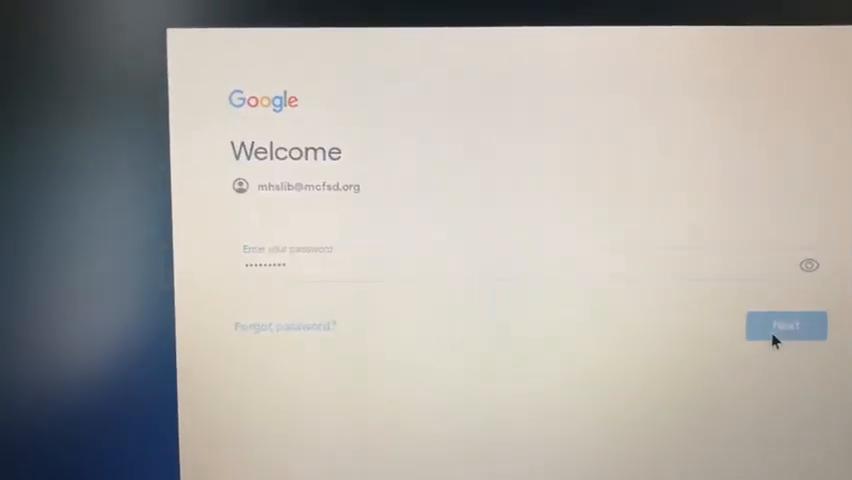
pyautogui.click(786, 324)
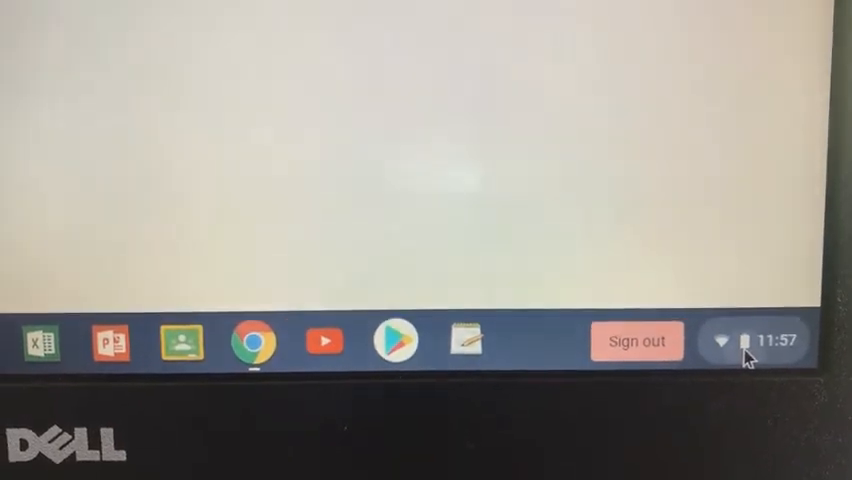
# Reach the system Settings from the shelf's quick settings panel.
pyautogui.click(744, 340)
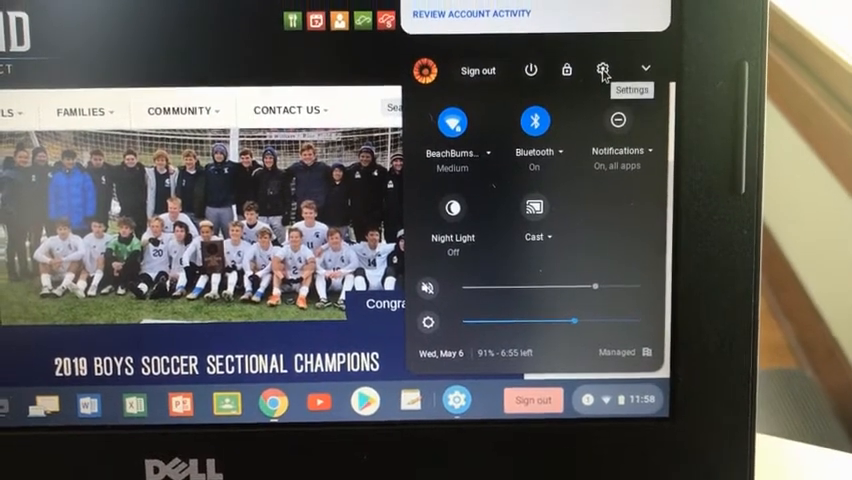
pyautogui.click(600, 68)
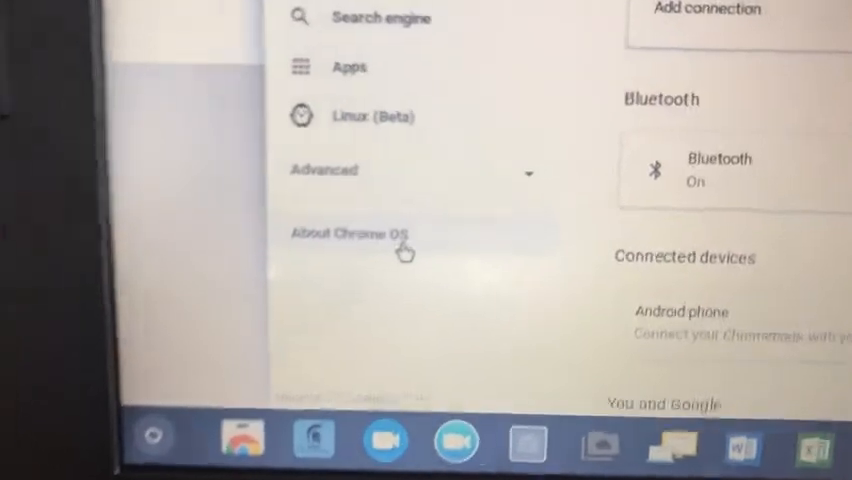
# Show the About Chrome OS page reporting the Chromebook up to date at version 80.
pyautogui.click(344, 232)
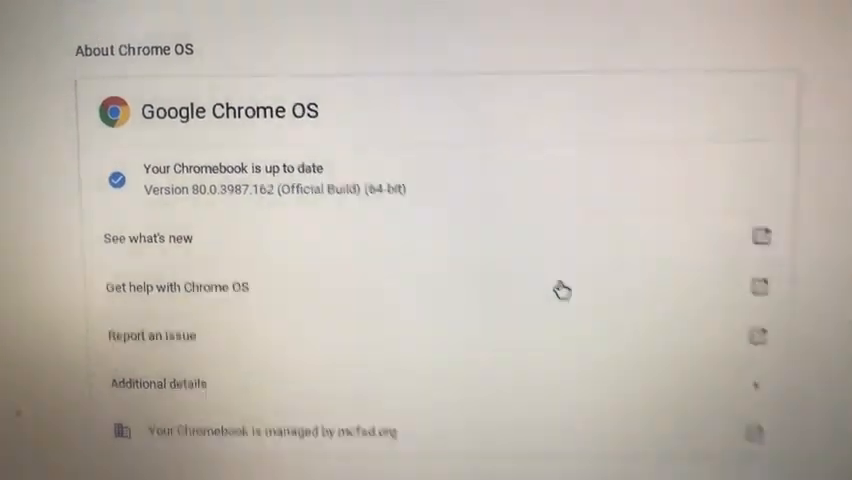
pyautogui.scroll(-3)
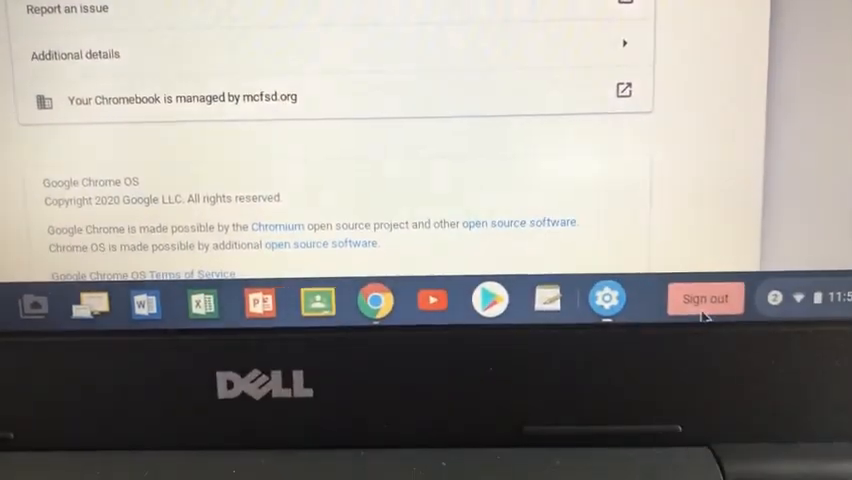